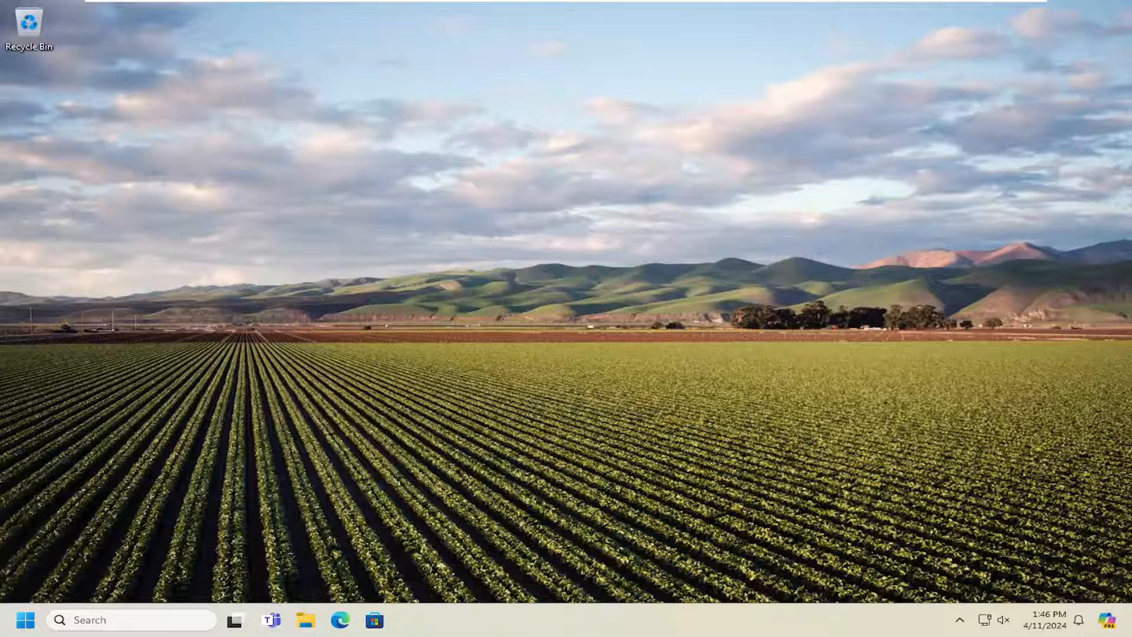
Search Start for 'device manager' and launch Device Manager from the results.
text(device manager)
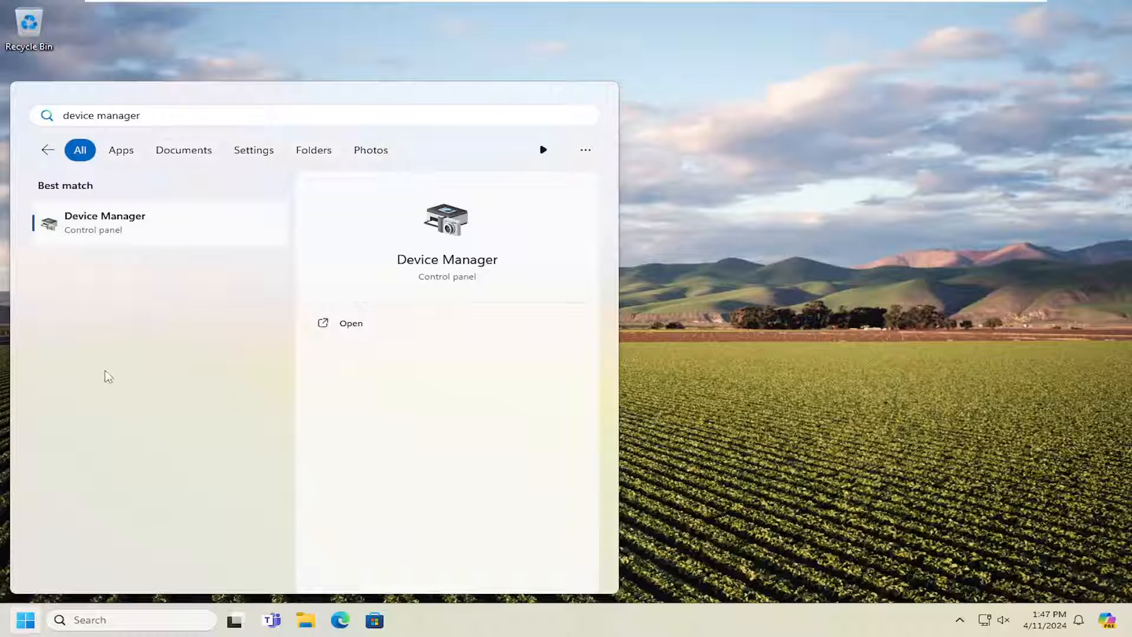
click(351, 323)
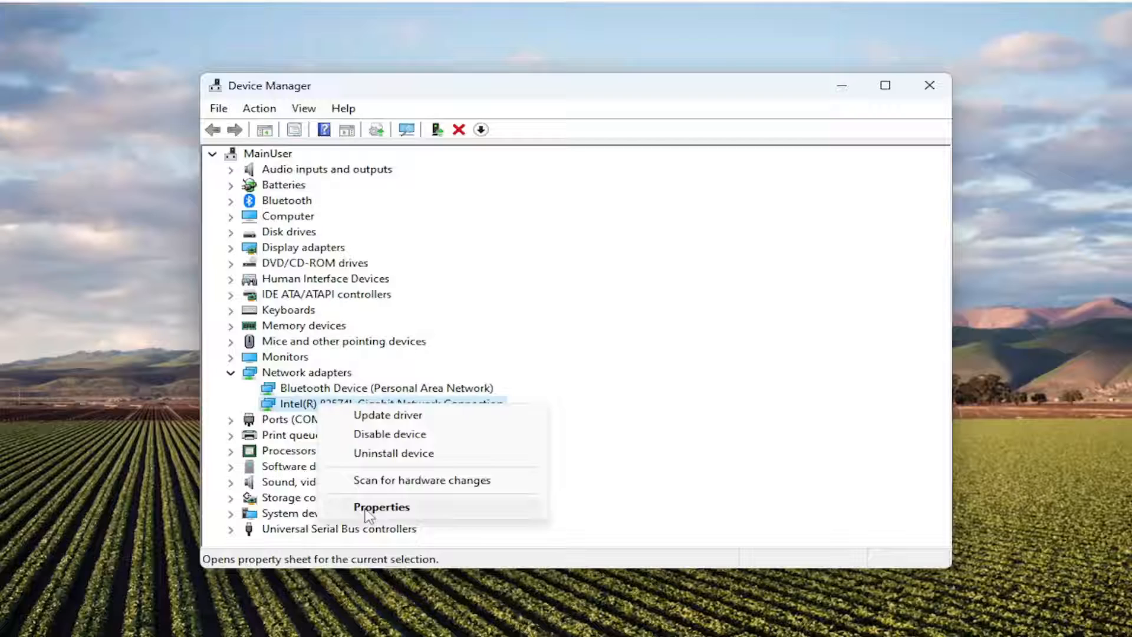
Open Properties for the Intel 82574L Gigabit Network Connection adapter.
click(381, 507)
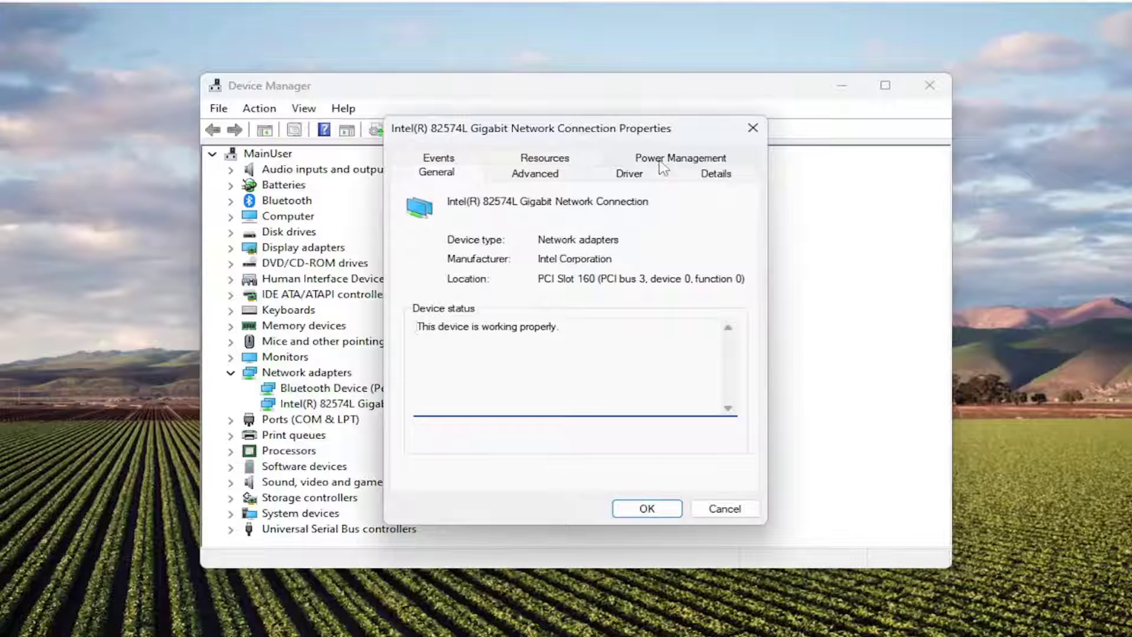
Uncheck 'Allow the computer to turn off this device to save power', confirm, and close Device Manager.
click(680, 158)
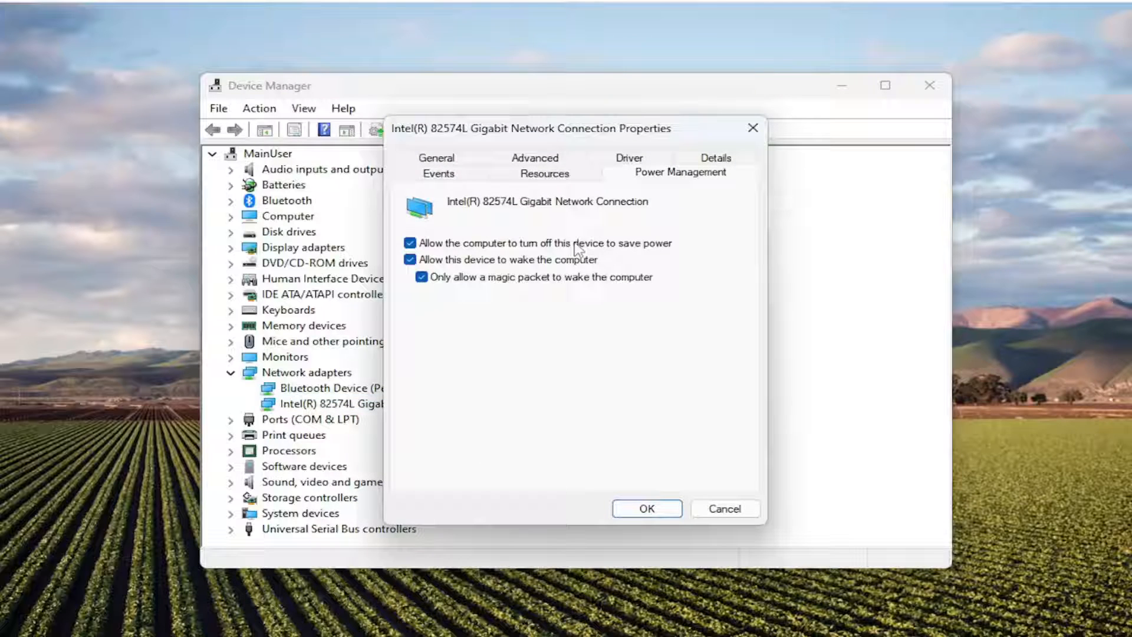
mouse_move(527, 256)
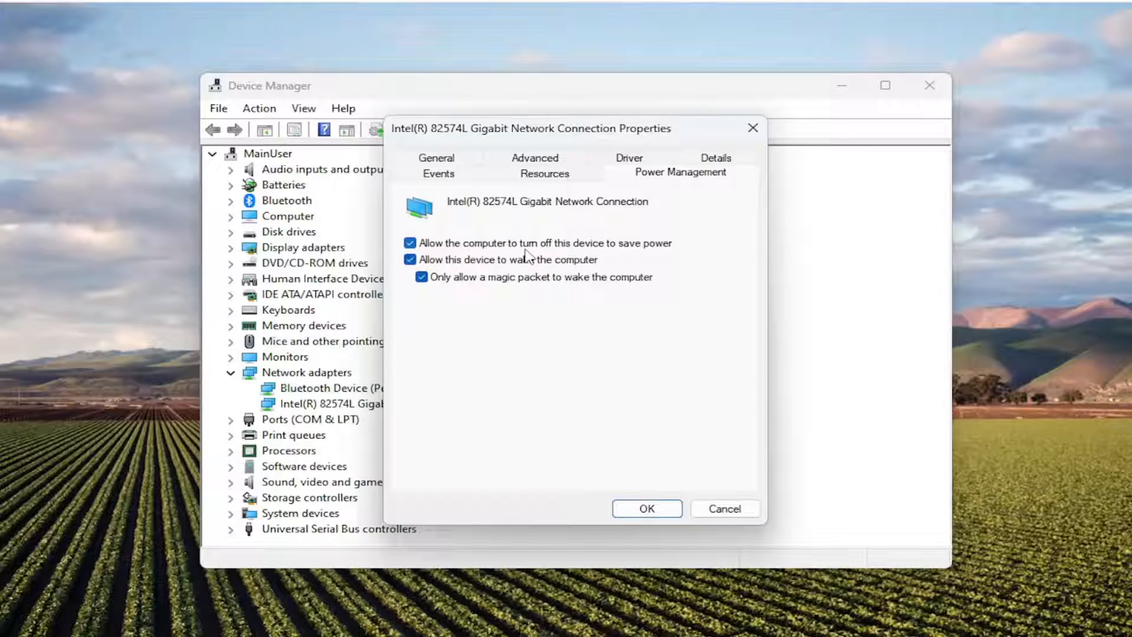
click(409, 243)
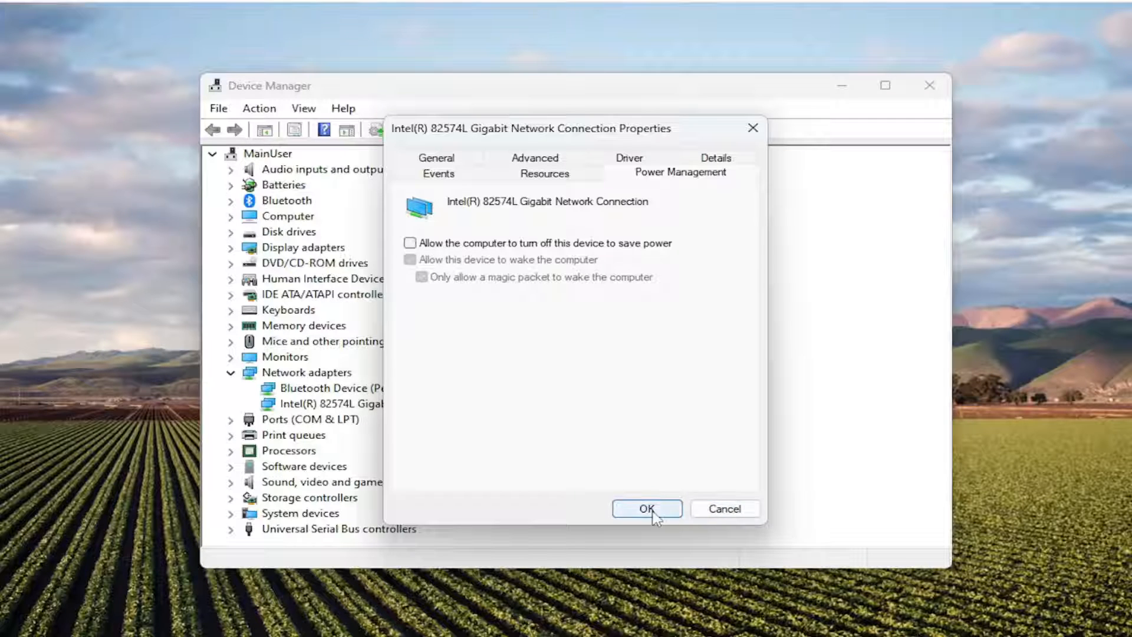
click(648, 508)
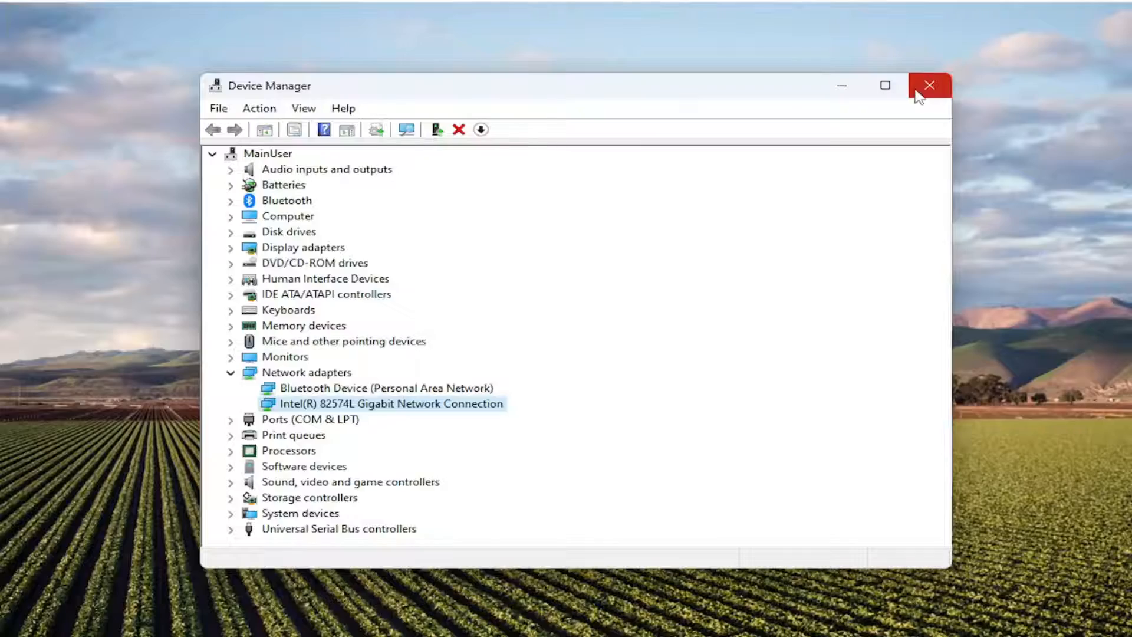
click(929, 85)
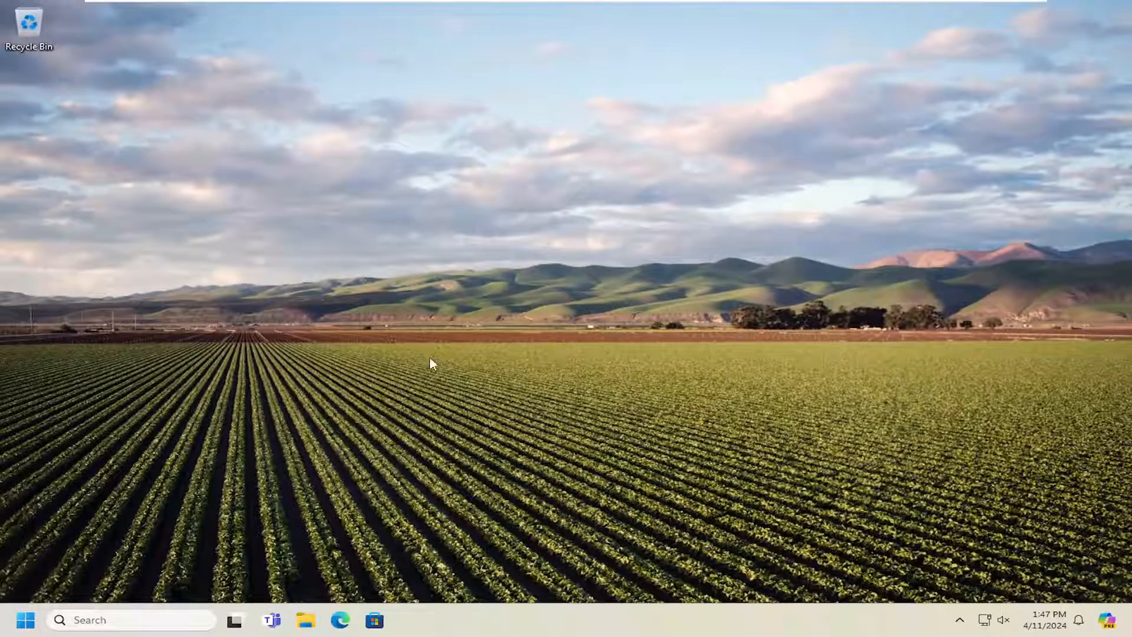
mouse_move(359, 394)
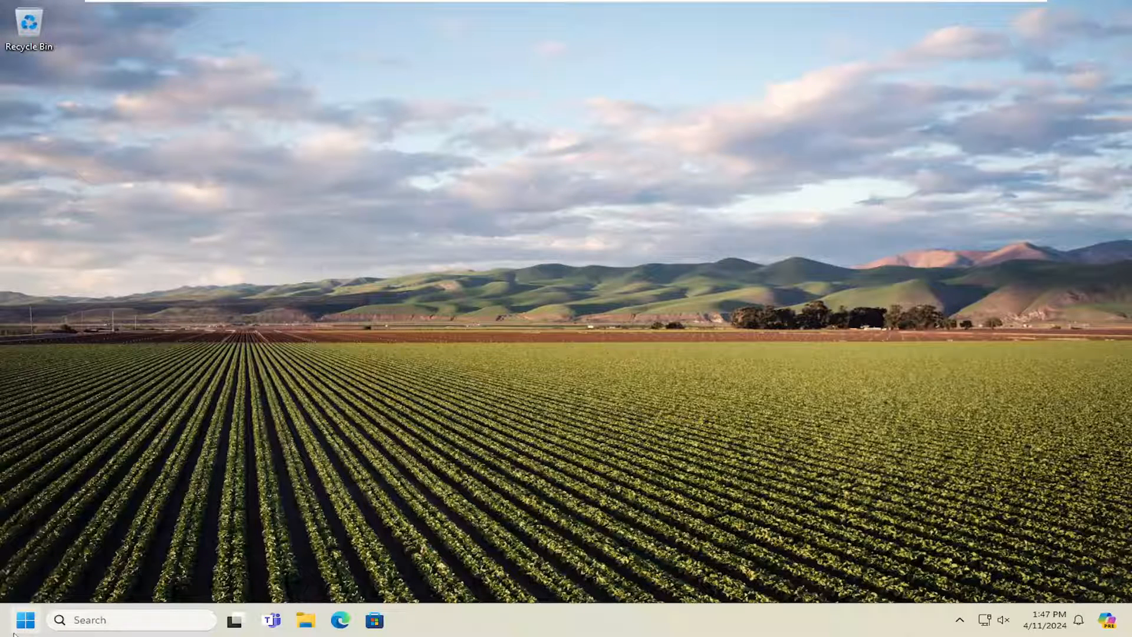
Search the Start menu for 'network reset'.
click(24, 619)
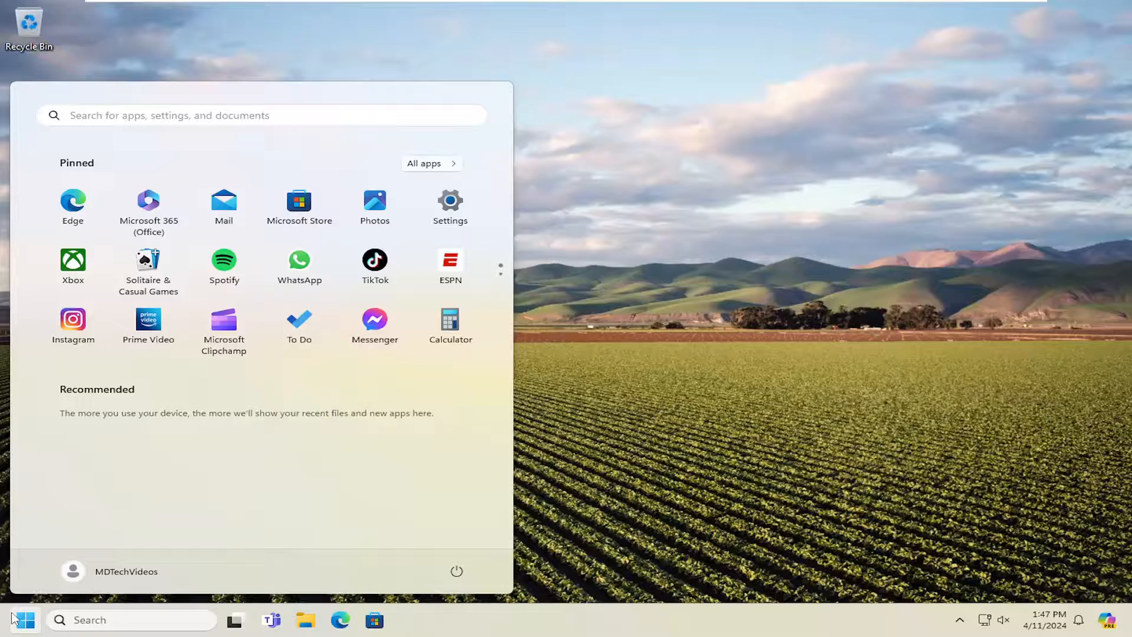
text(network reset)
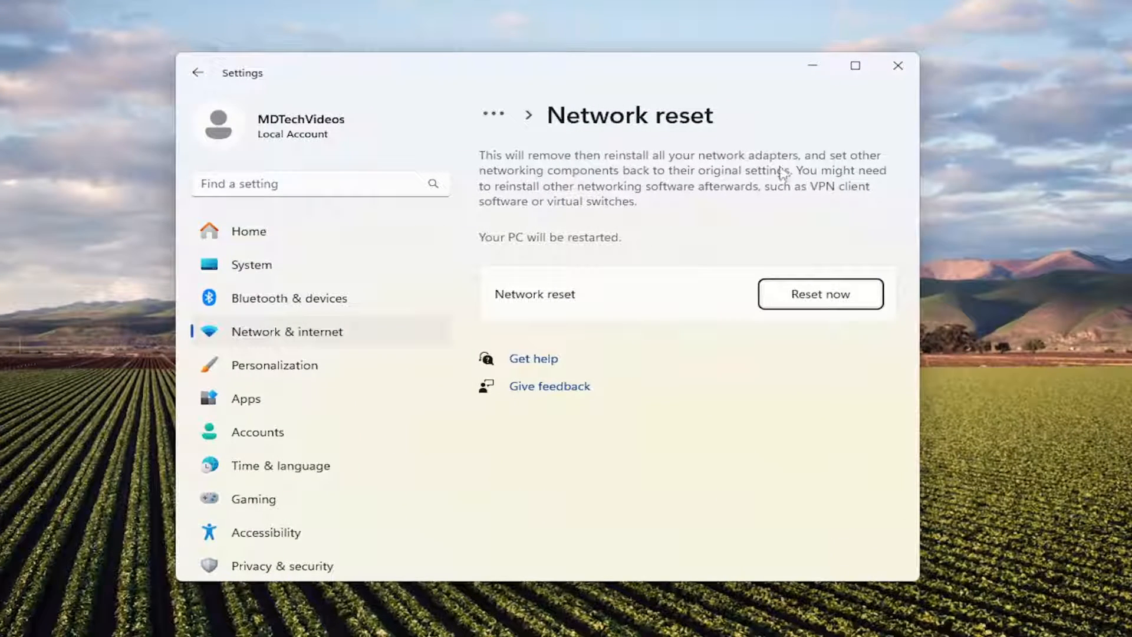
mouse_move(710, 177)
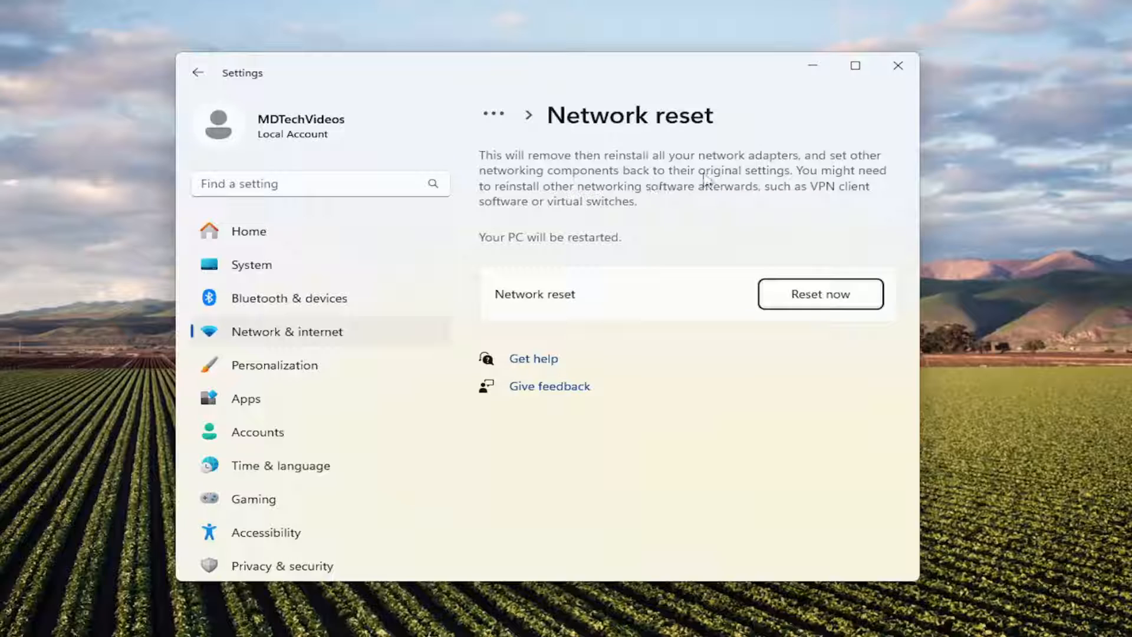
mouse_move(503, 210)
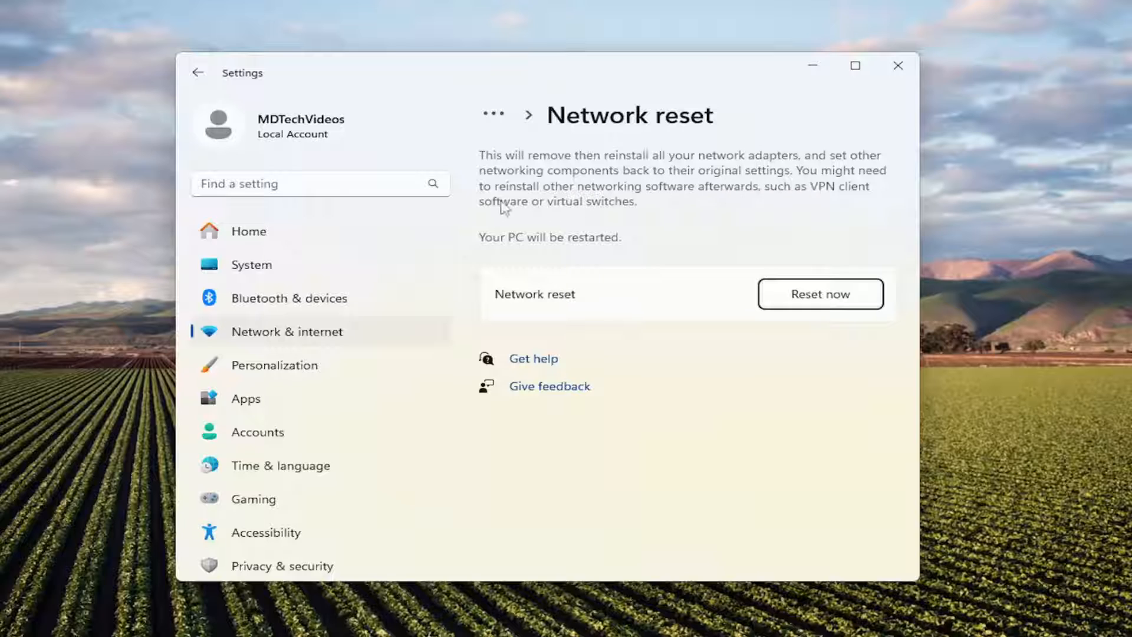
mouse_move(745, 200)
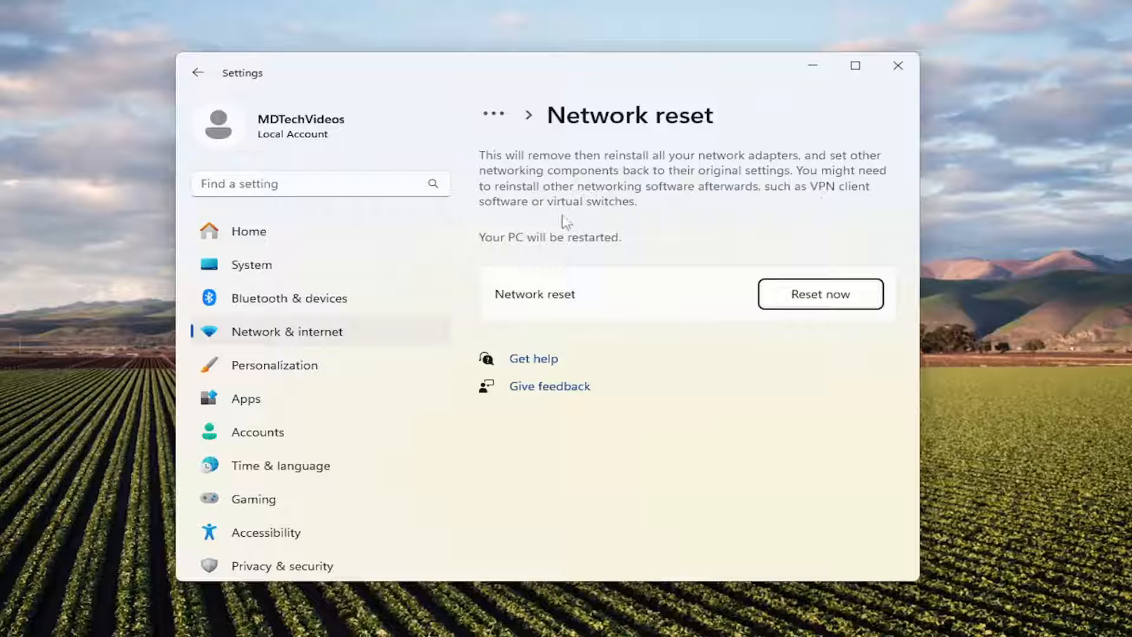
mouse_move(542, 254)
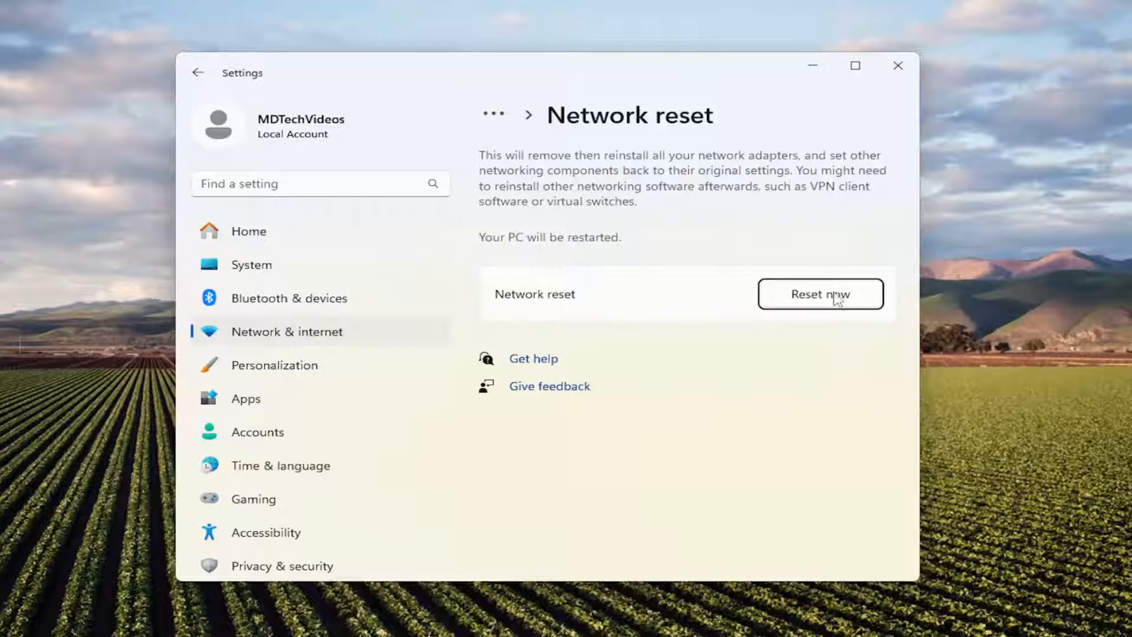
Confirm Reset now with Yes and close the 5-minute shutdown notice.
click(820, 294)
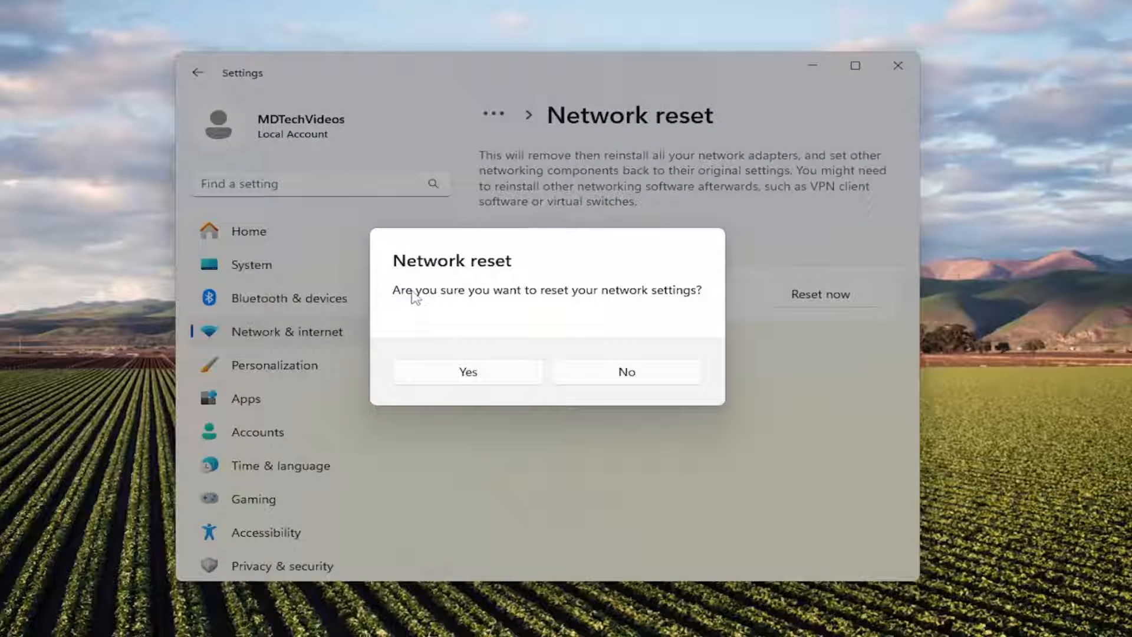
mouse_move(668, 304)
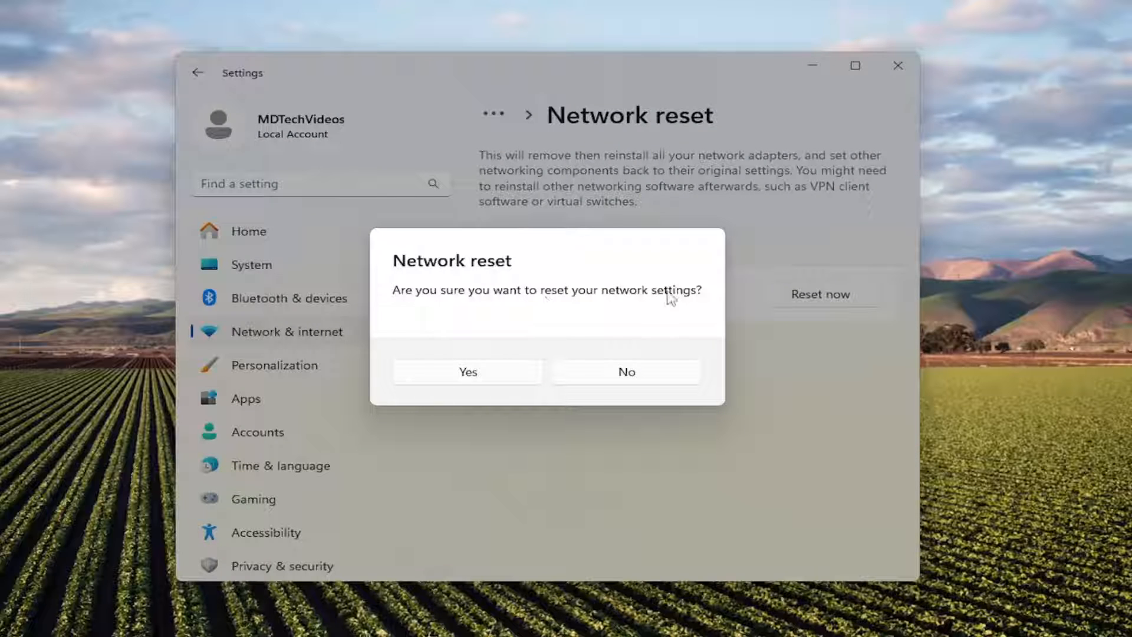
click(468, 371)
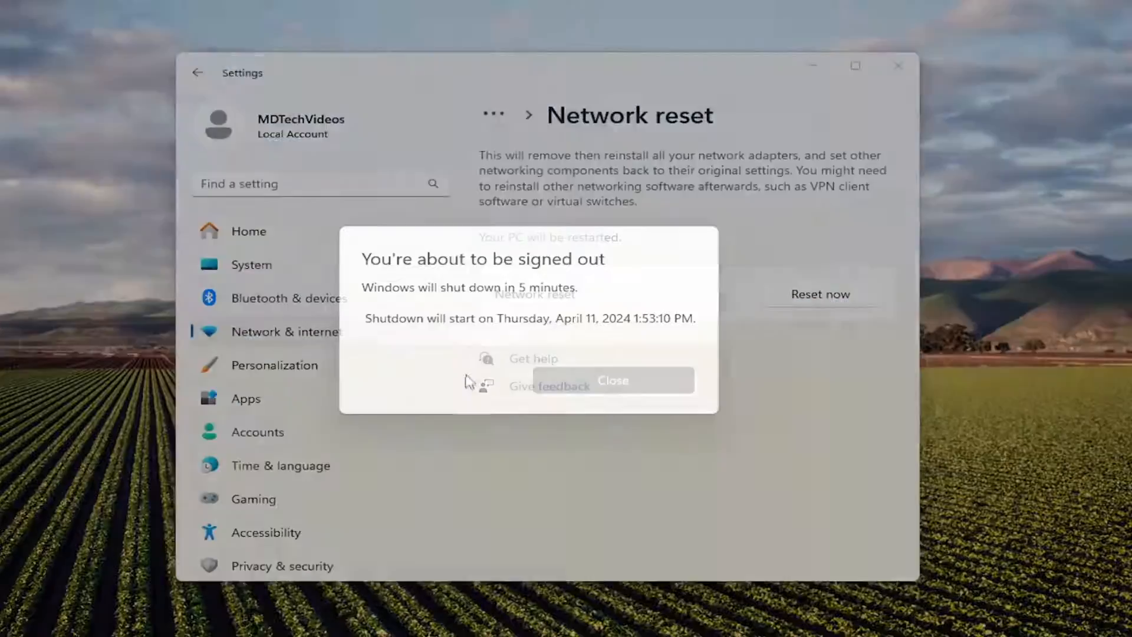
mouse_move(607, 385)
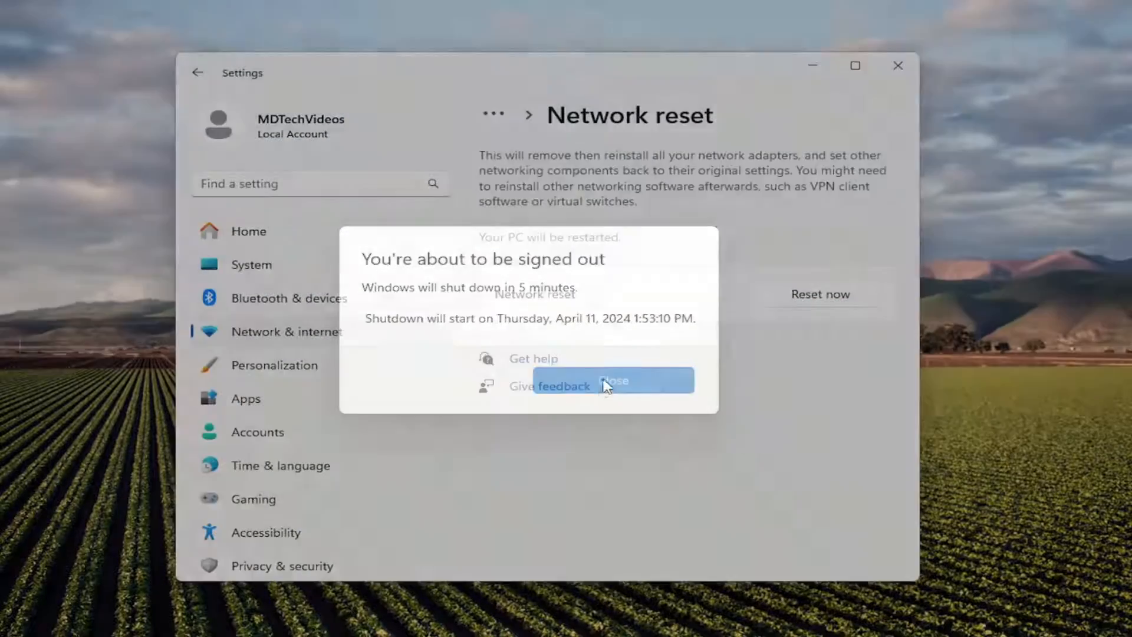
click(613, 381)
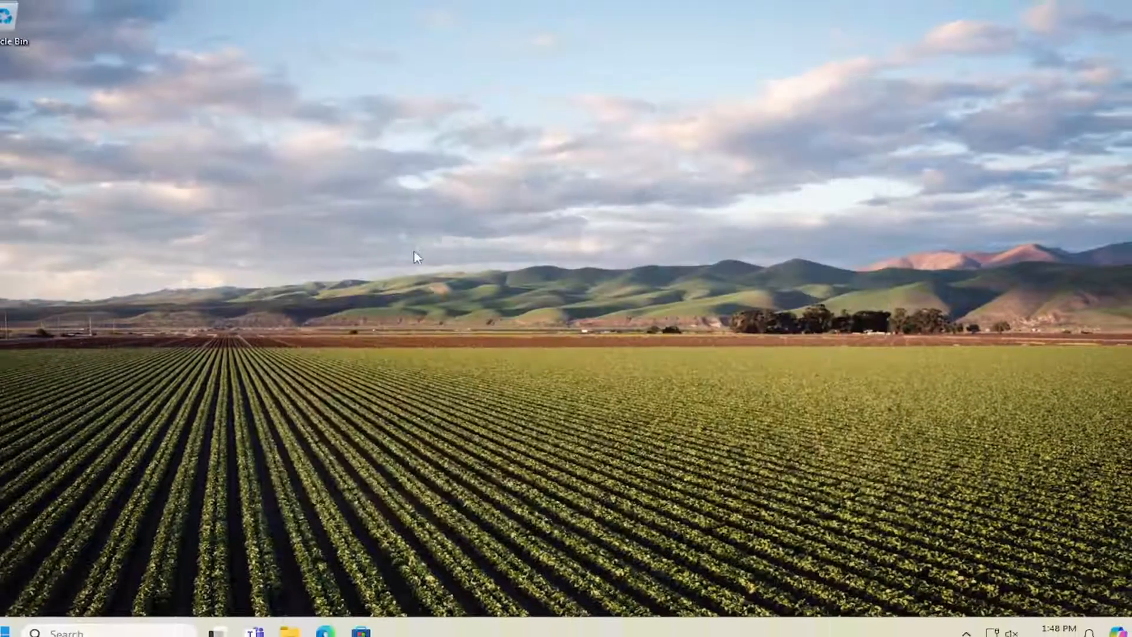